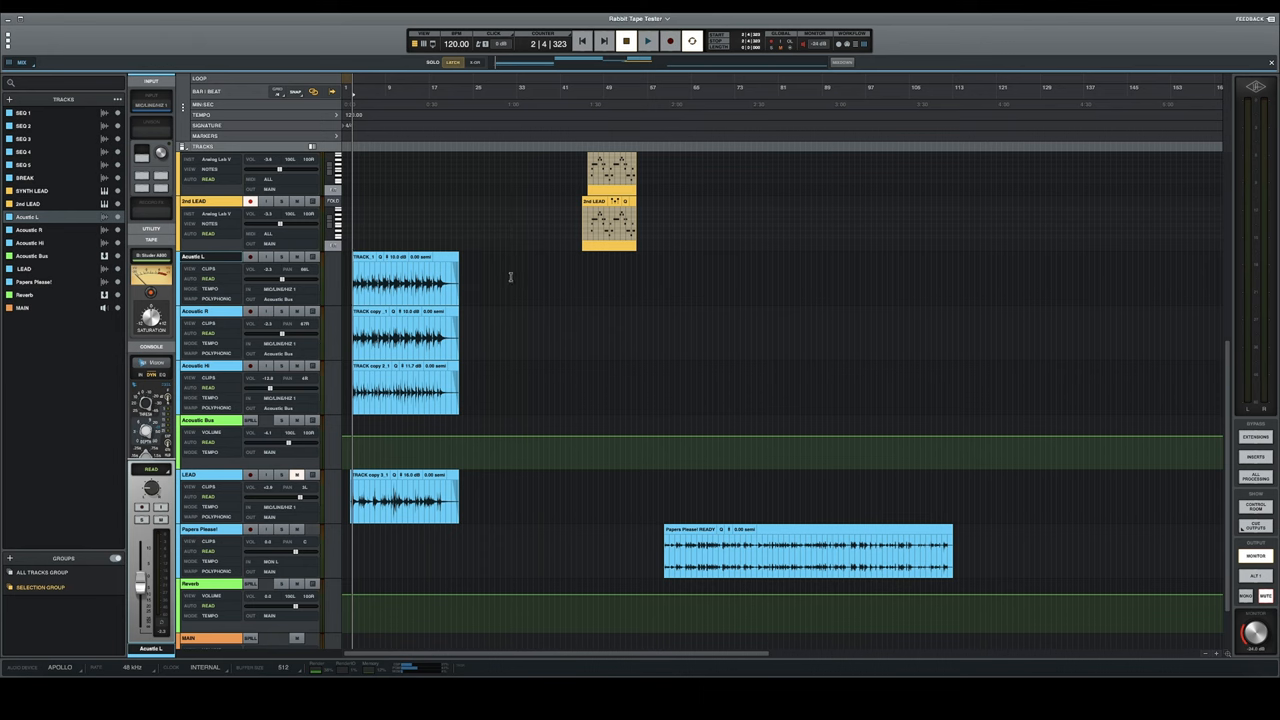
pyautogui.moveTo(500, 252)
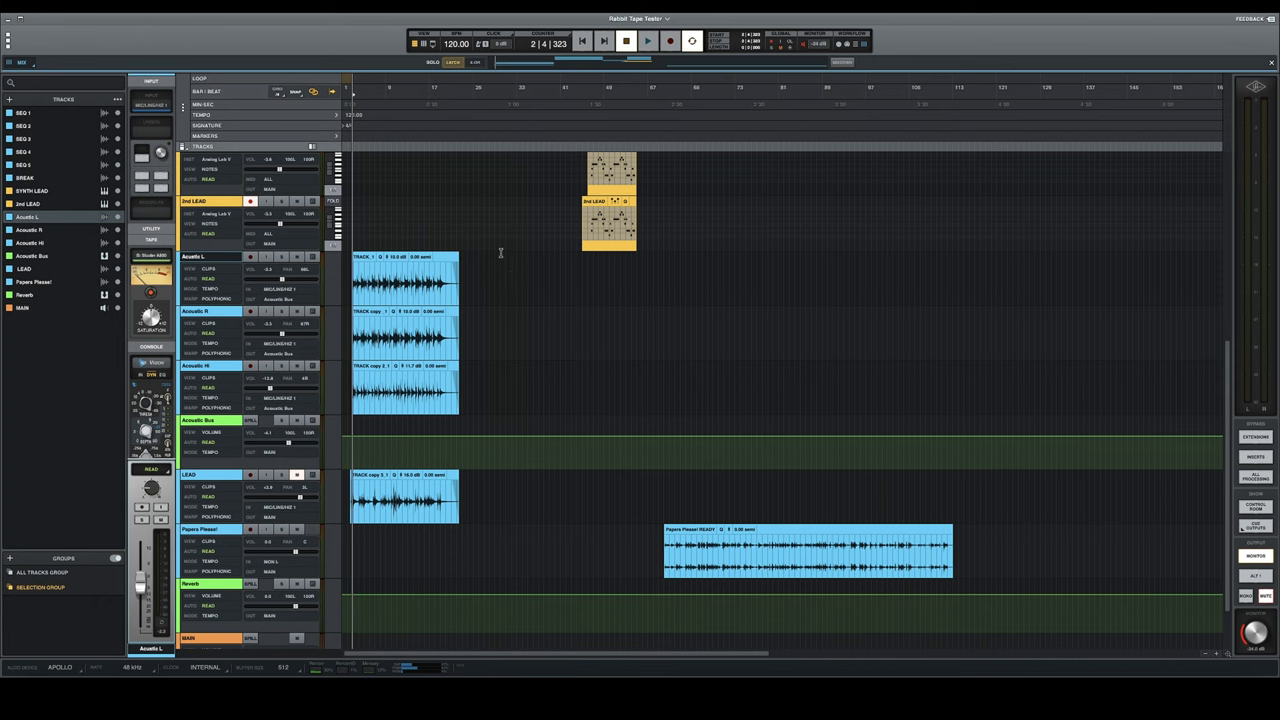
pyautogui.moveTo(496, 304)
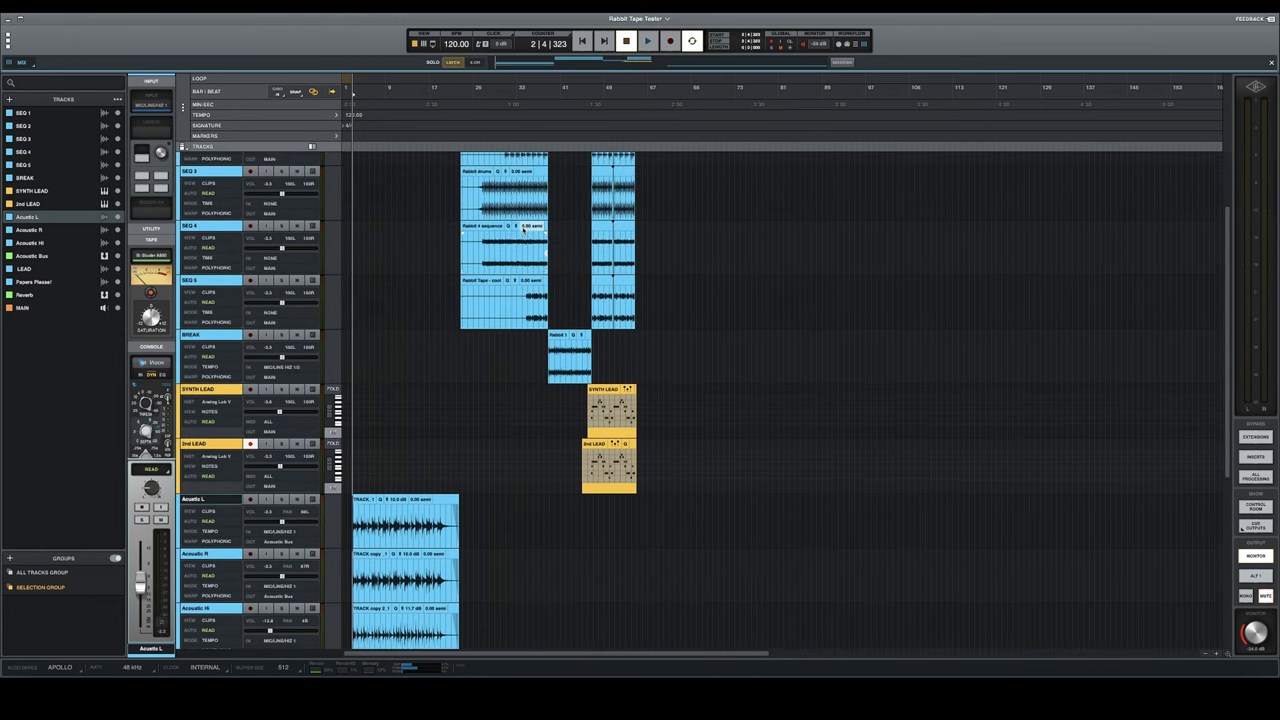
# - Scroll down the arranged tracks, then switch the session to the Mixer view
pyautogui.scroll(-3)
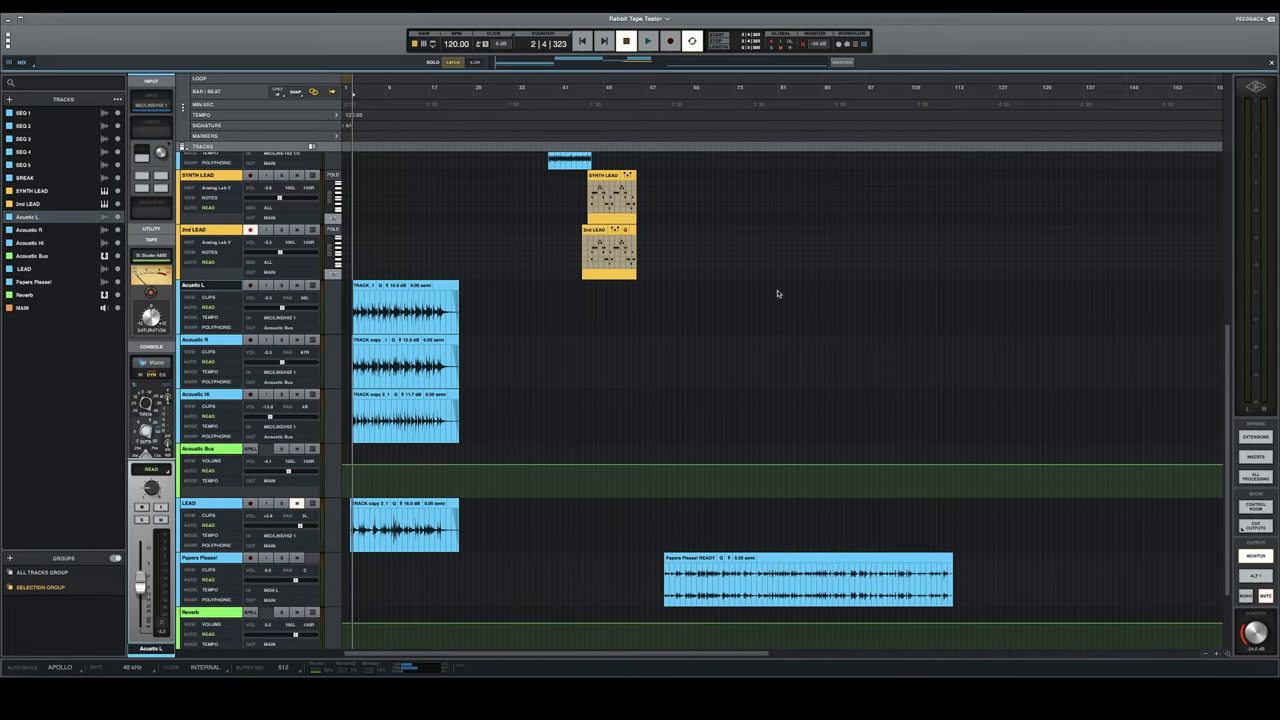
pyautogui.moveTo(664, 220)
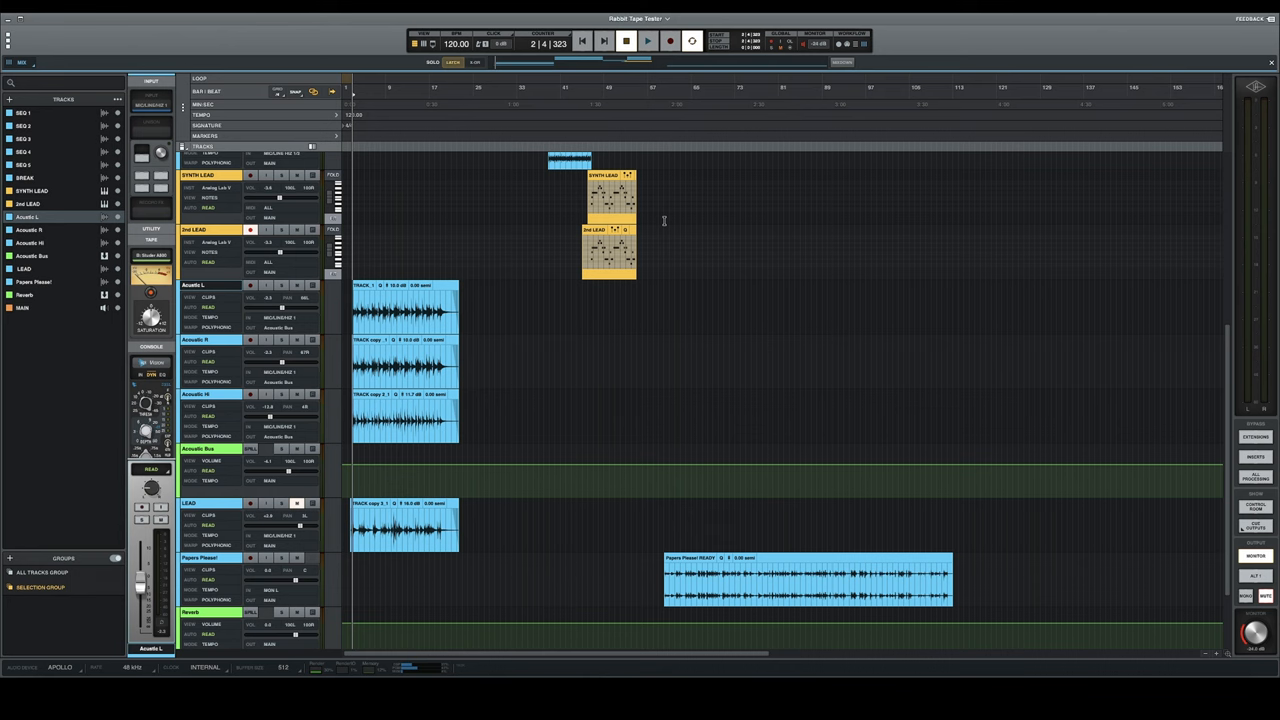
pyautogui.moveTo(582, 298)
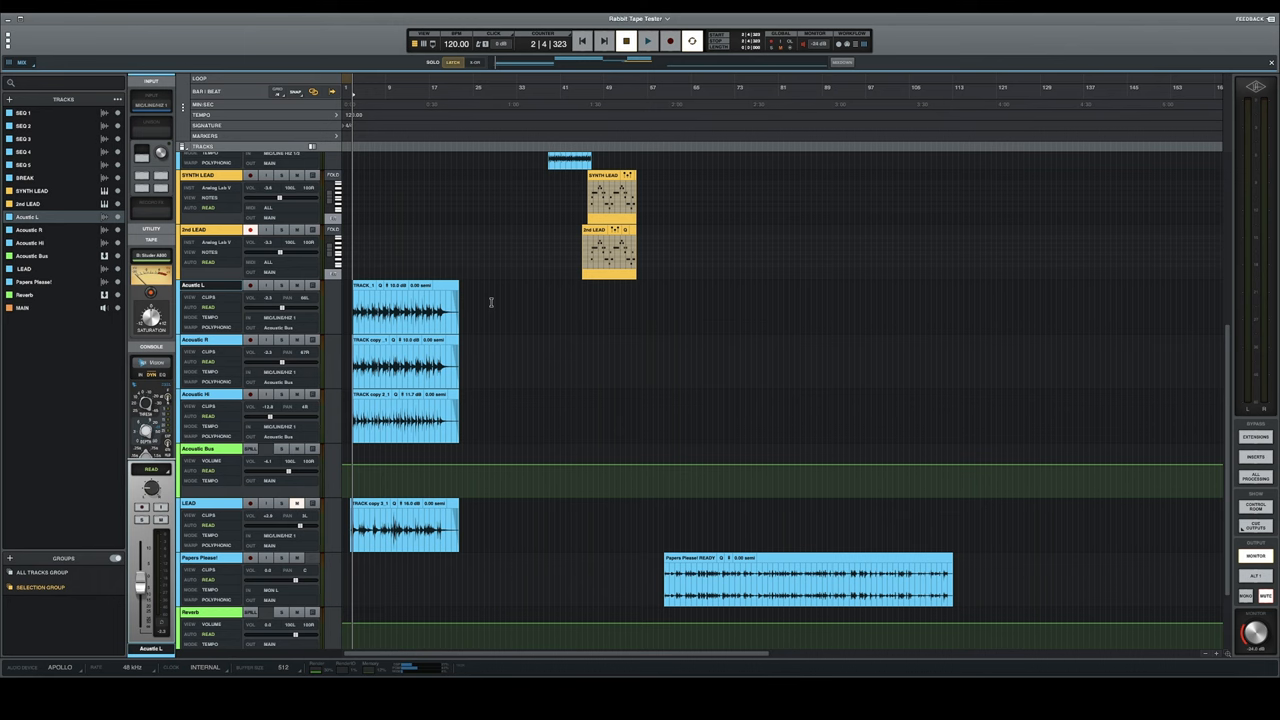
pyautogui.click(636, 40)
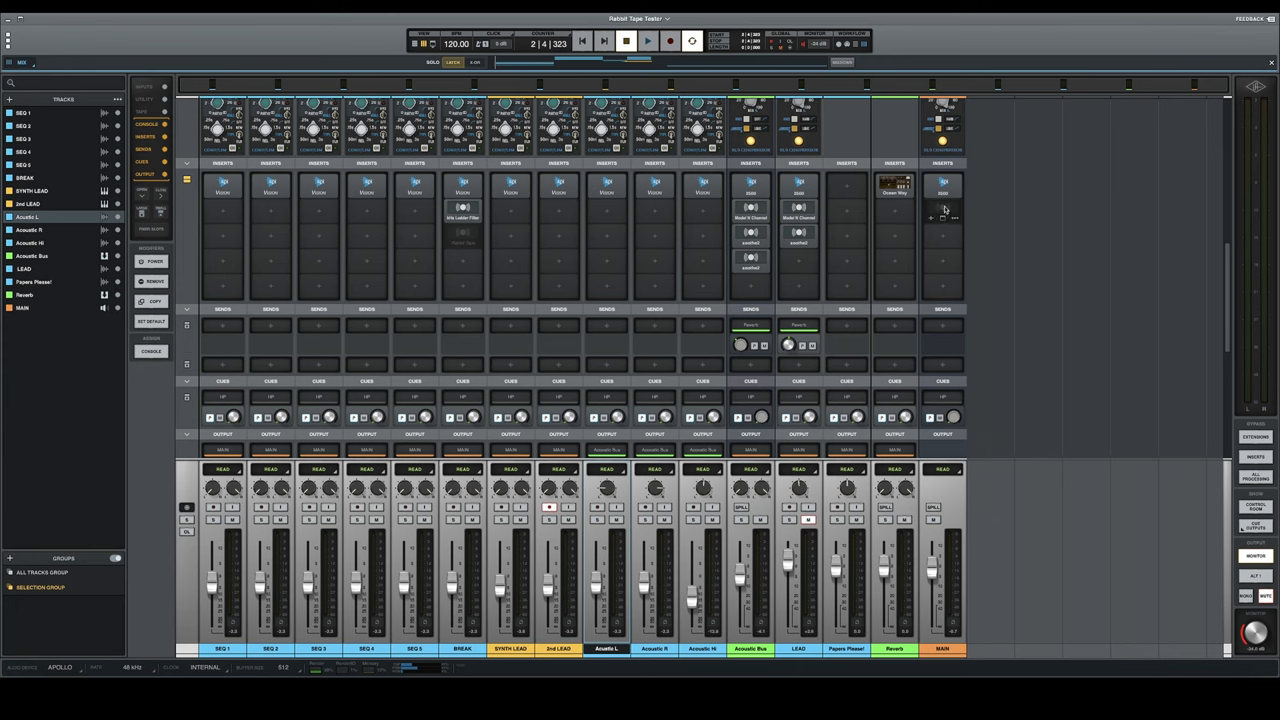
# - Open the Rabbit Tape plugin window from its insert on the channel strip
pyautogui.click(942, 210)
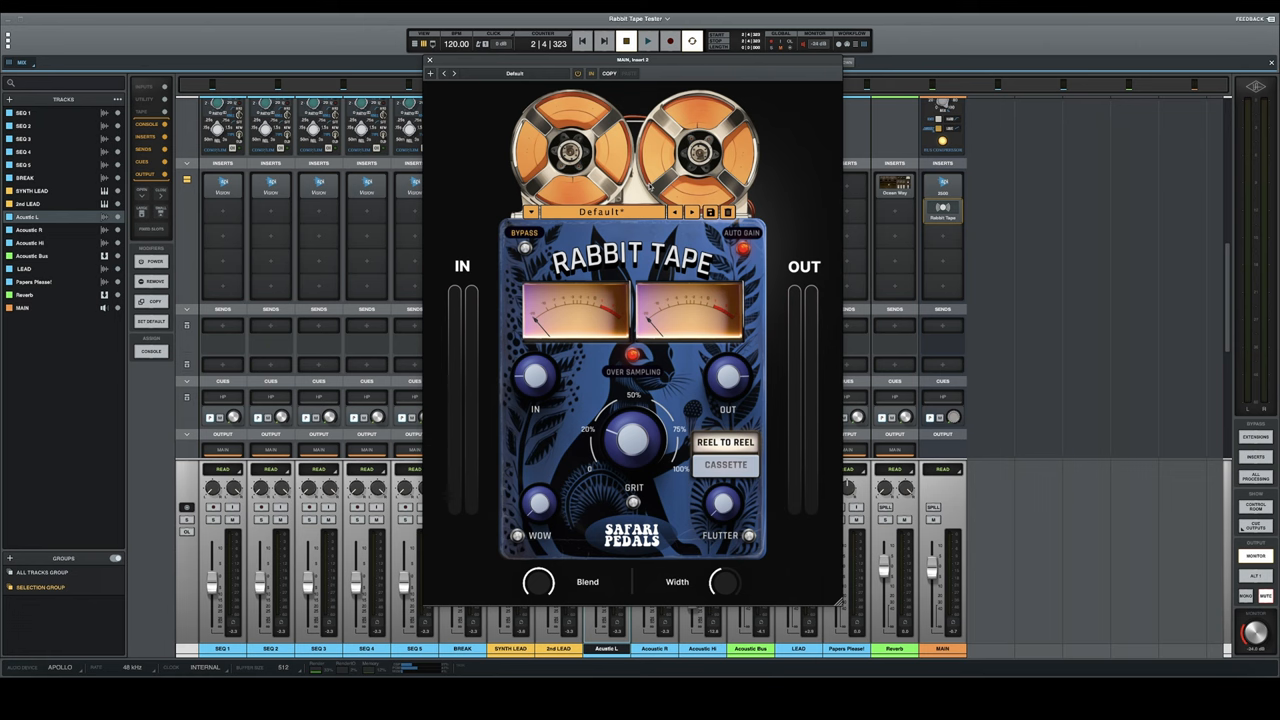
pyautogui.click(612, 212)
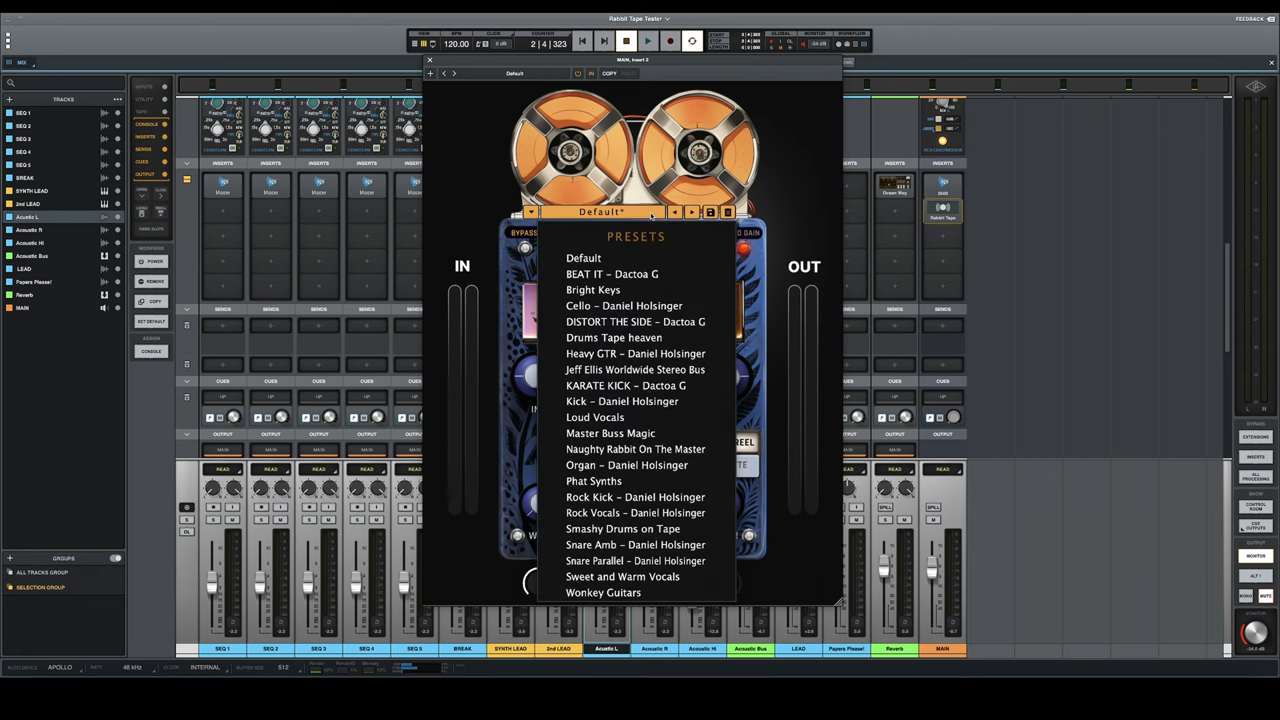
pyautogui.click(580, 256)
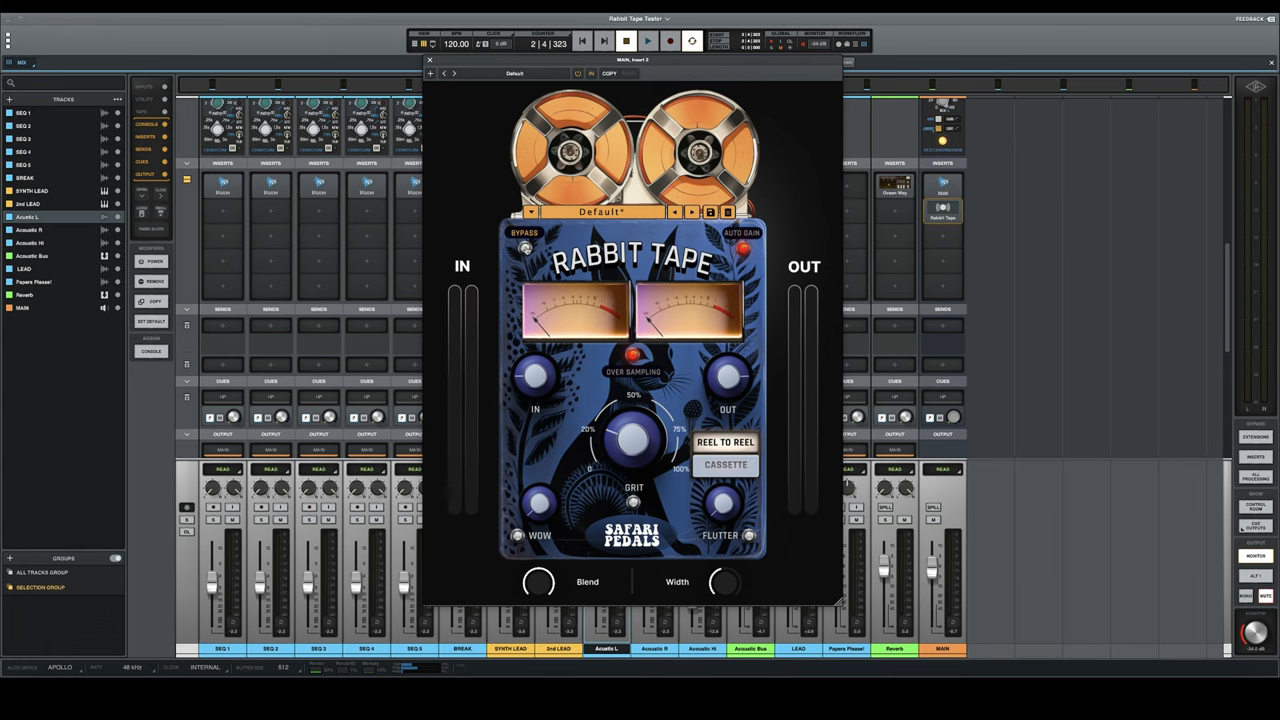
pyautogui.moveTo(744, 252)
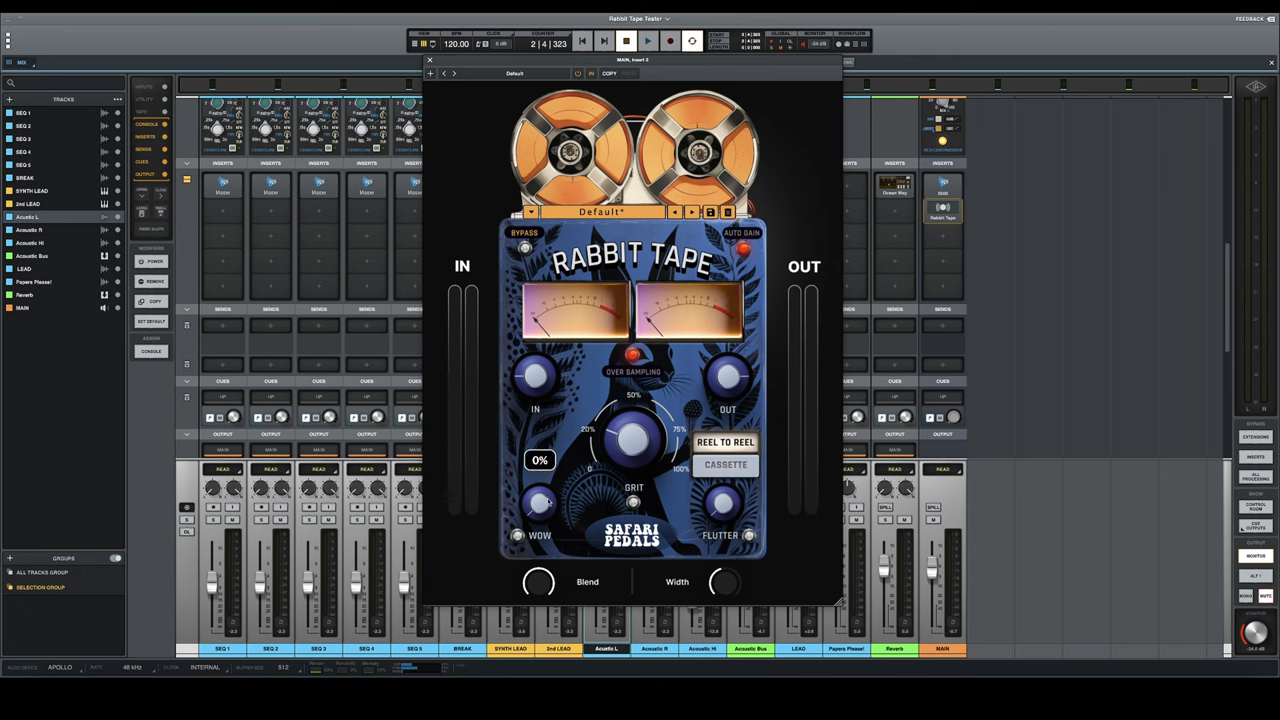
# - Start playback through Rabbit Tape and nudge one of its controls while it plays
pyautogui.click(640, 38)
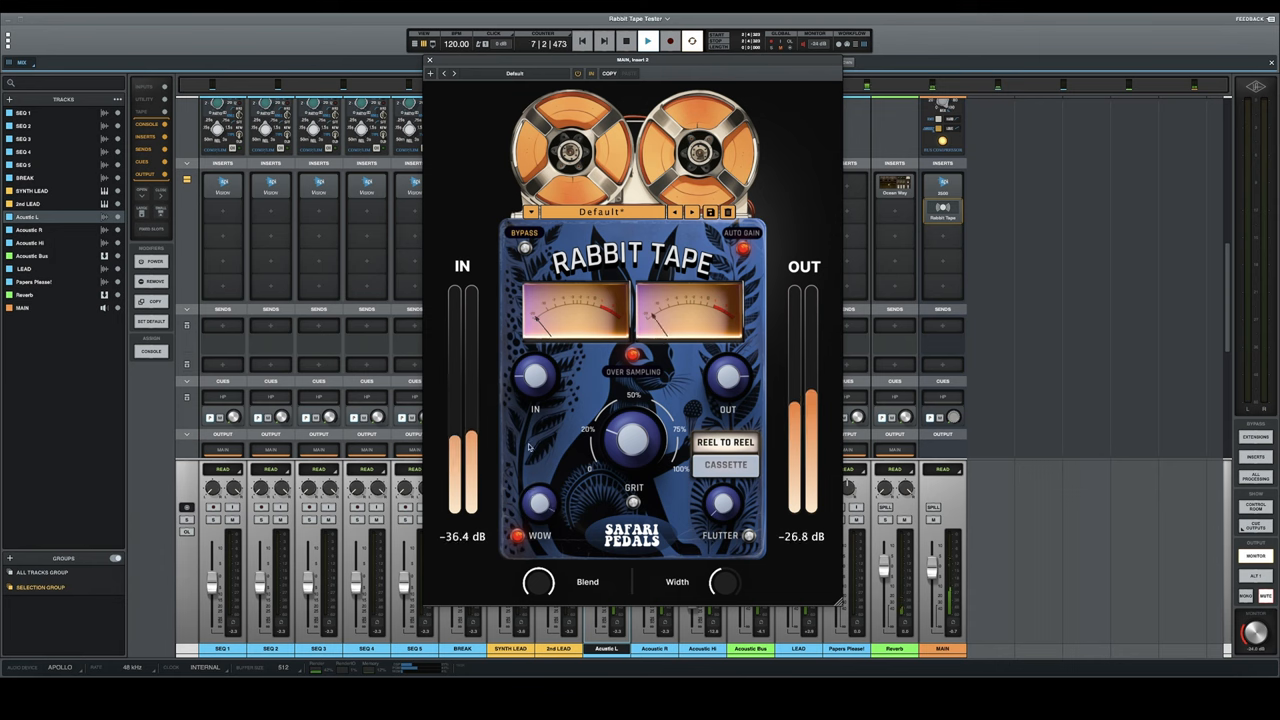
pyautogui.moveTo(538, 500); pyautogui.dragTo(538, 490)
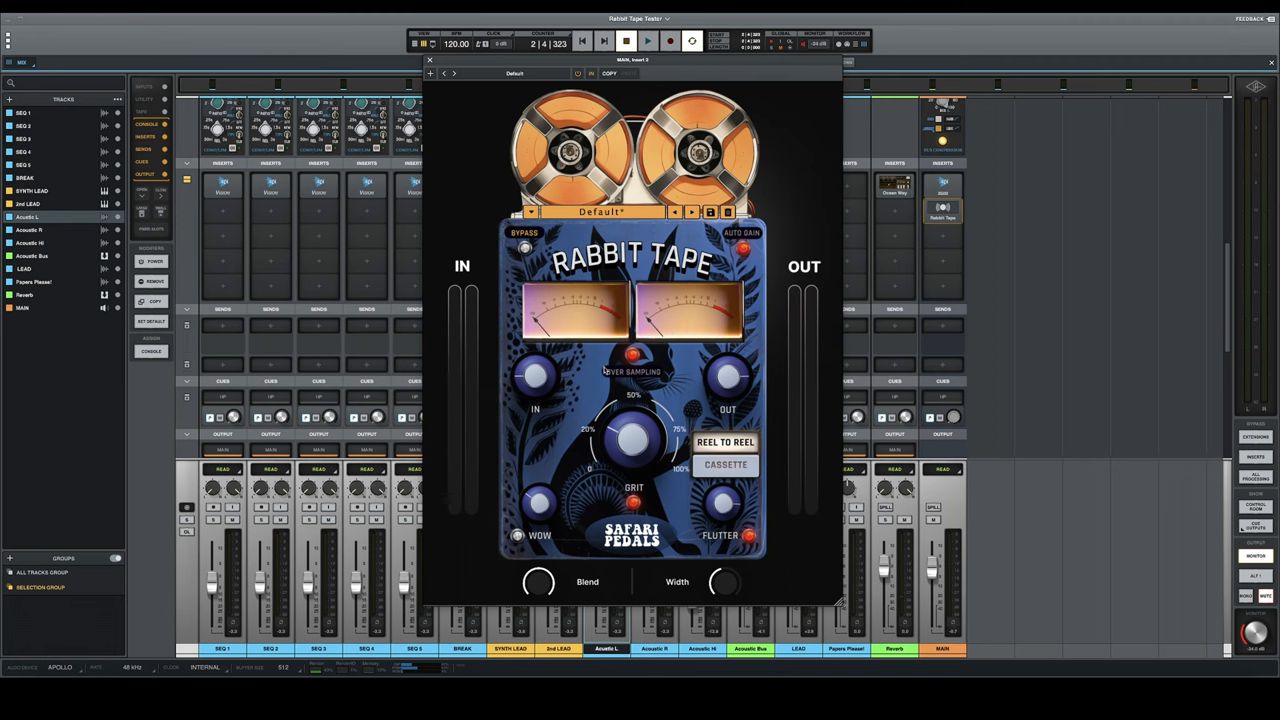
# - Lower the main tape amount to 26%, return it to 50%, and move the window to the mixer's right
pyautogui.moveTo(632, 440); pyautogui.dragTo(632, 450)
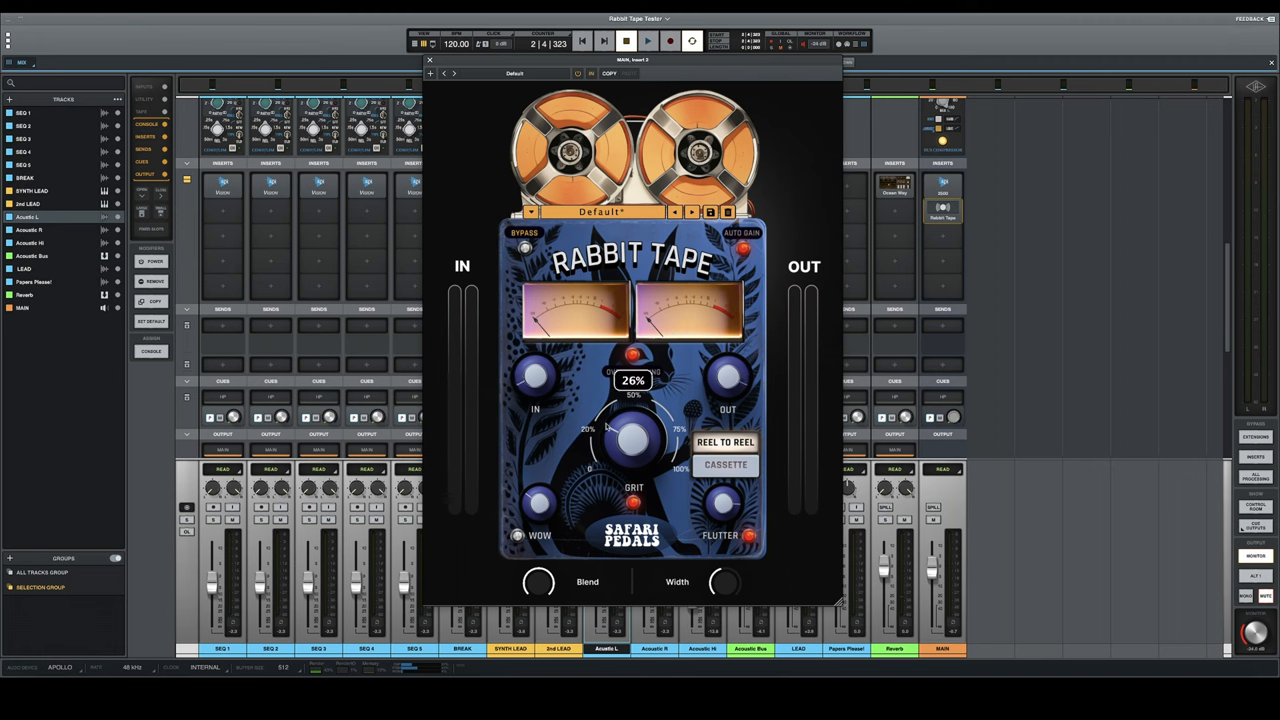
pyautogui.moveTo(632, 438); pyautogui.dragTo(644, 414)
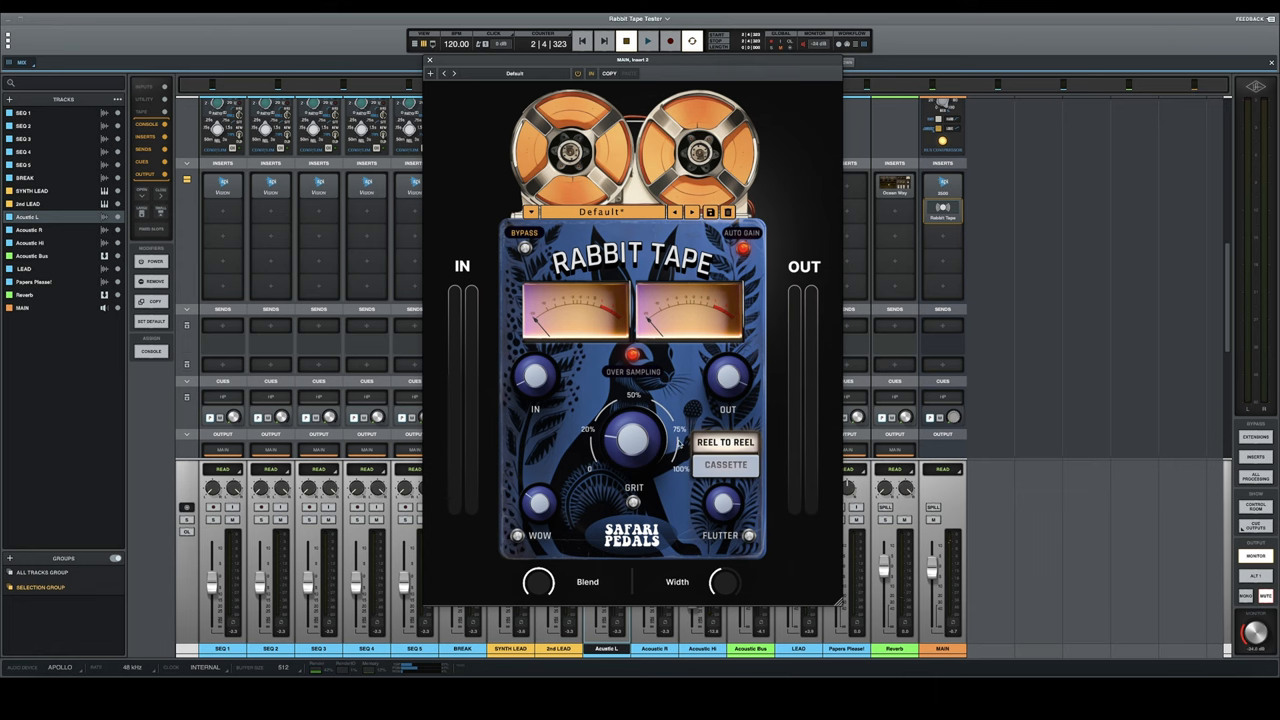
pyautogui.moveTo(632, 60); pyautogui.dragTo(716, 72)
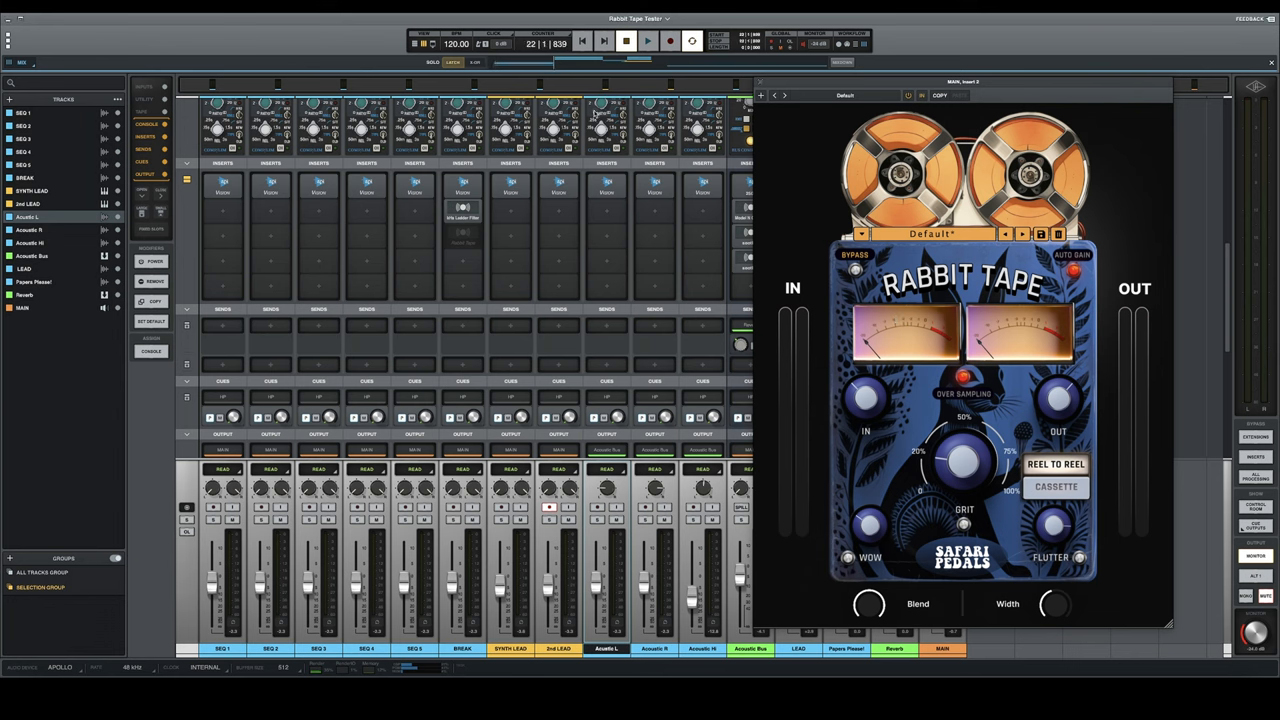
# - Toggle playback from the transport while Rabbit Tape sits on the mixer's right
pyautogui.click(642, 40)
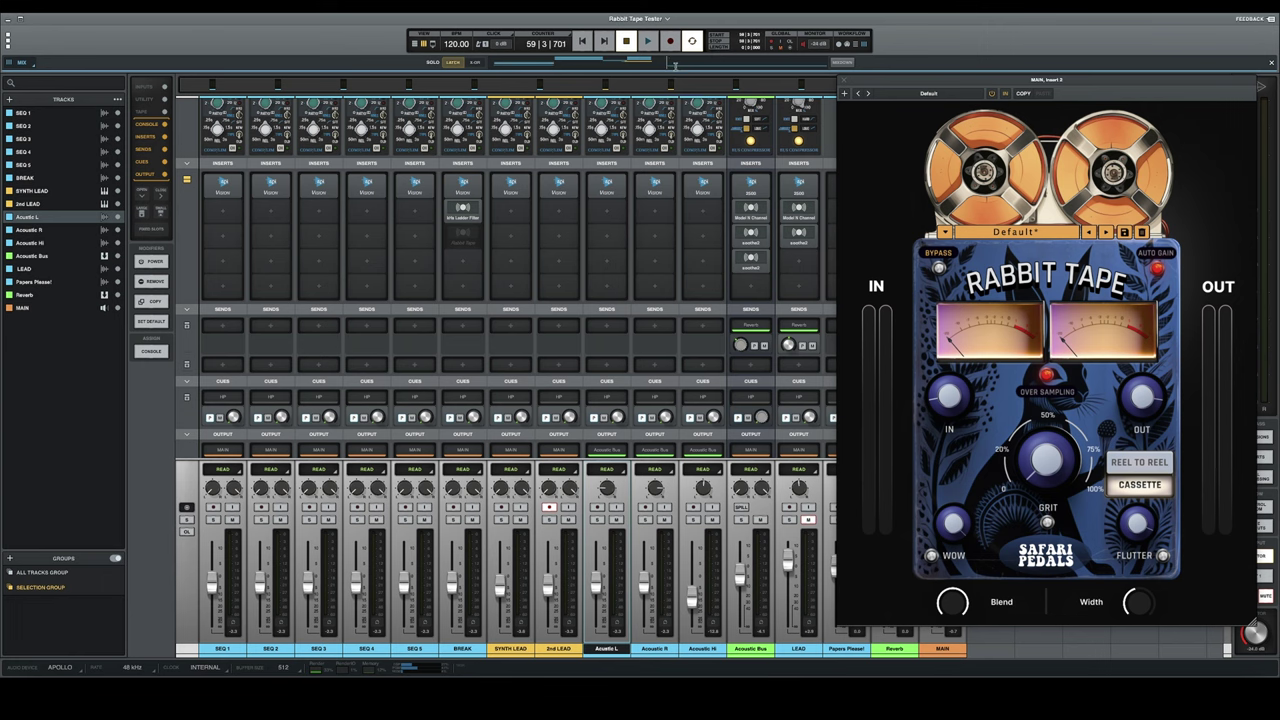
pyautogui.moveTo(1104, 72)
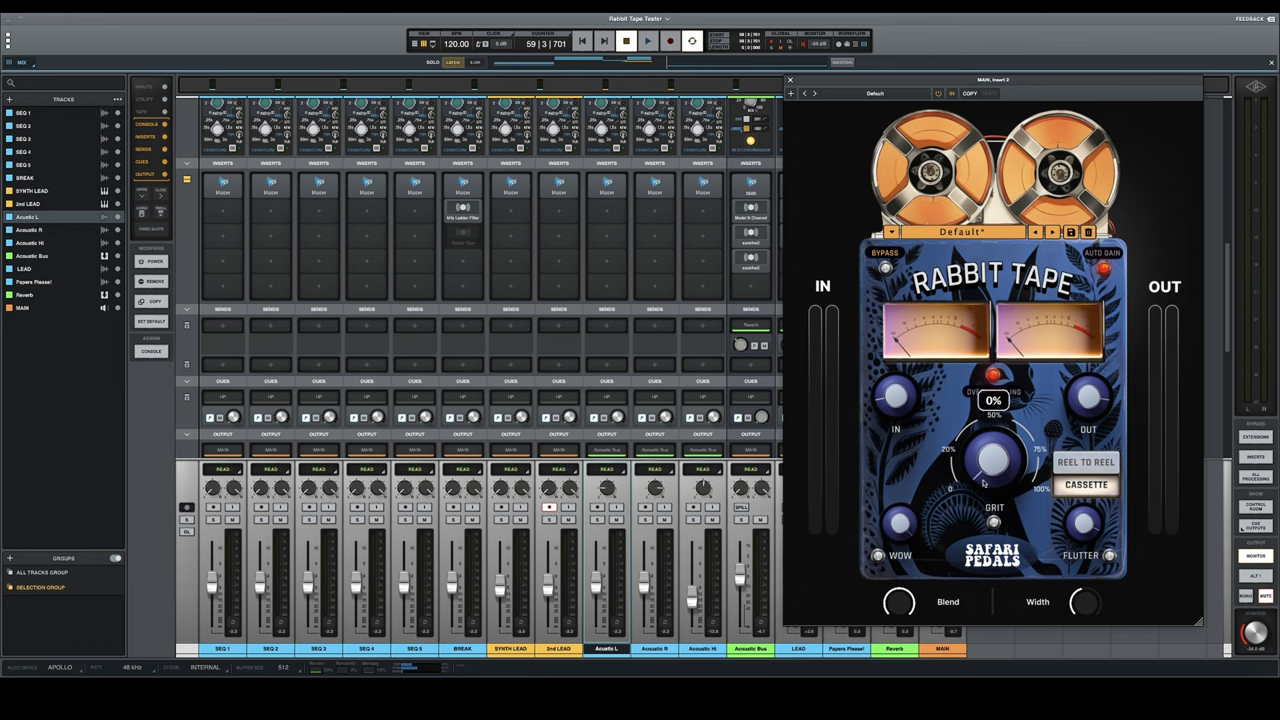
# - During playback set flutter to 73%, main tape amount to about 2% and wow to 51%
pyautogui.click(644, 40)
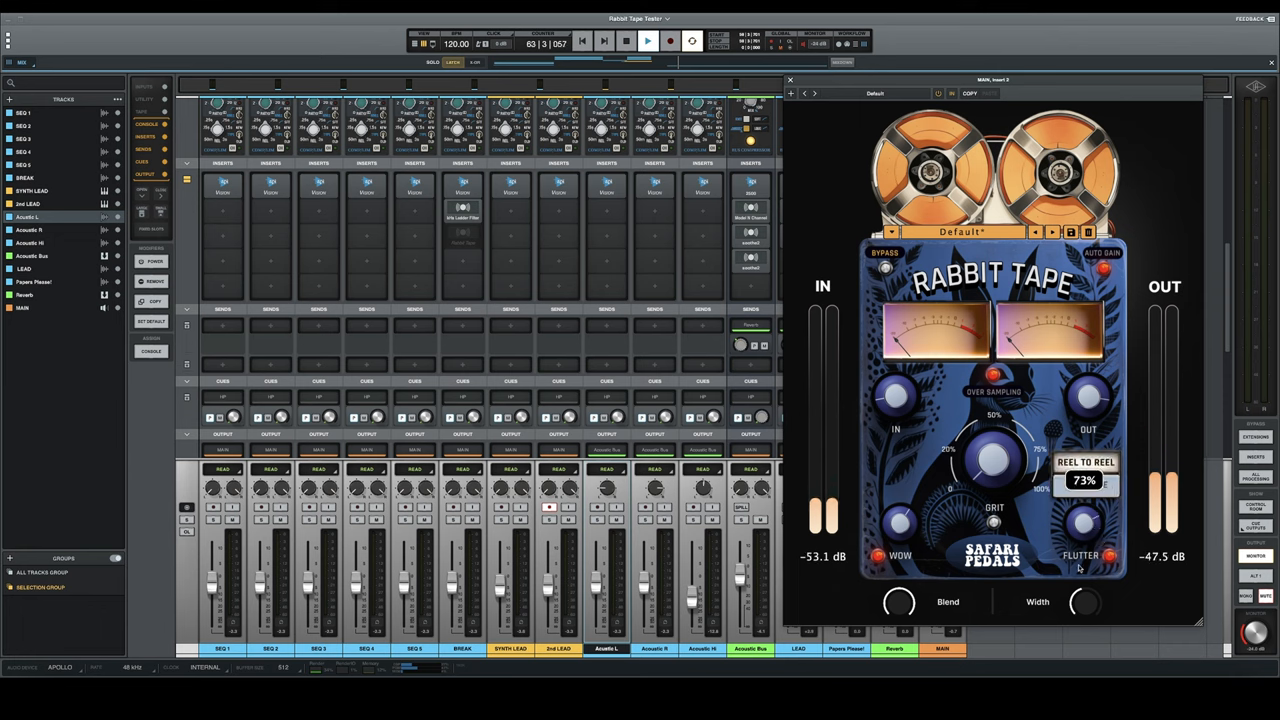
pyautogui.moveTo(1084, 478); pyautogui.dragTo(1084, 500)
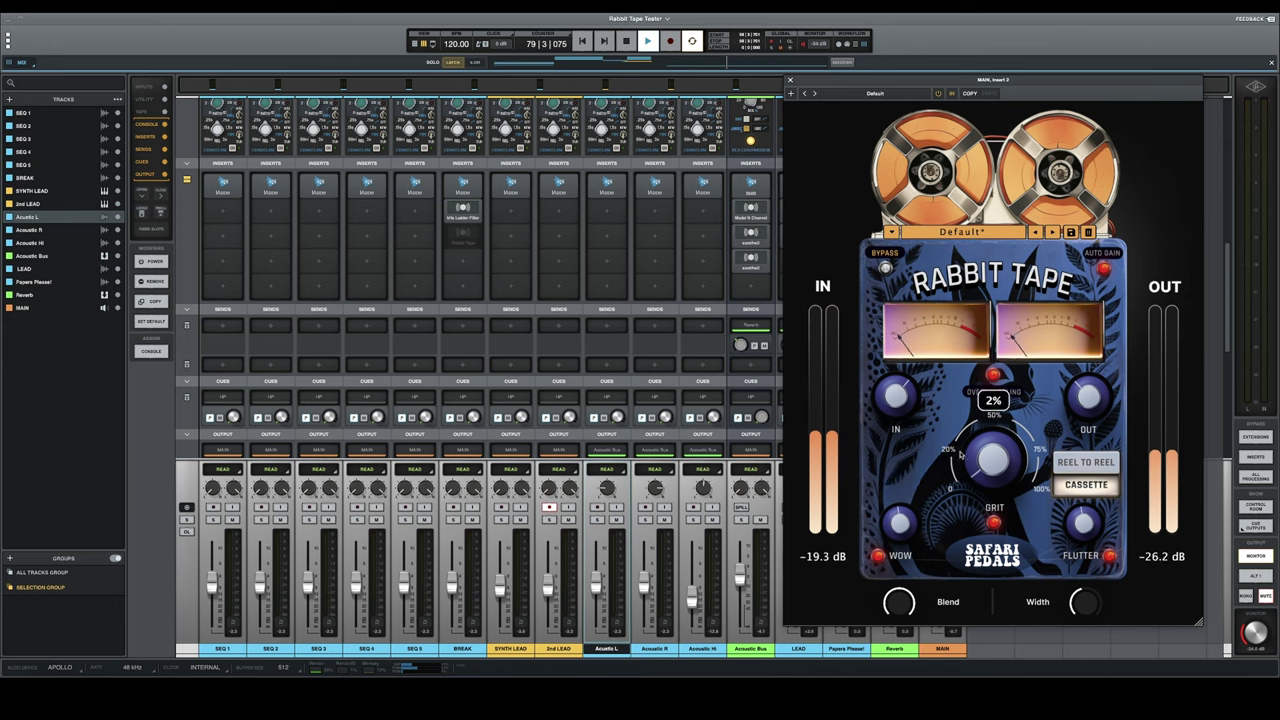
pyautogui.moveTo(992, 460); pyautogui.dragTo(976, 384)
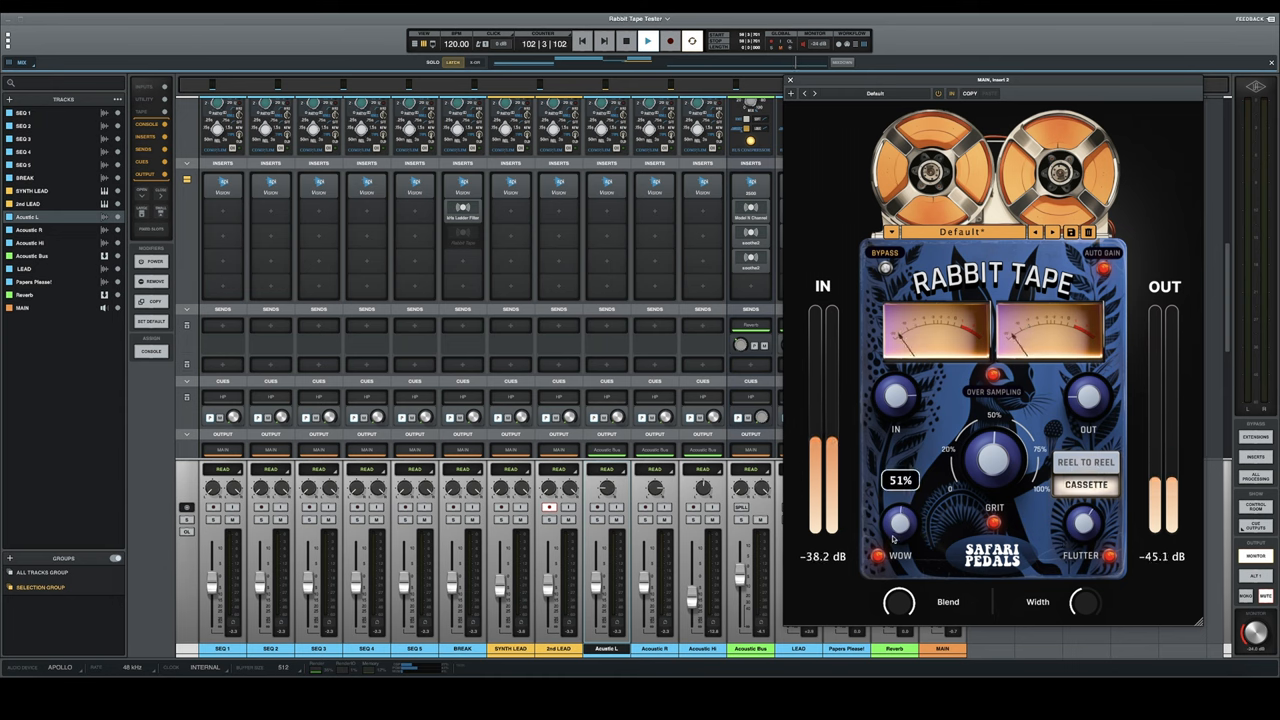
pyautogui.moveTo(896, 524); pyautogui.dragTo(896, 530)
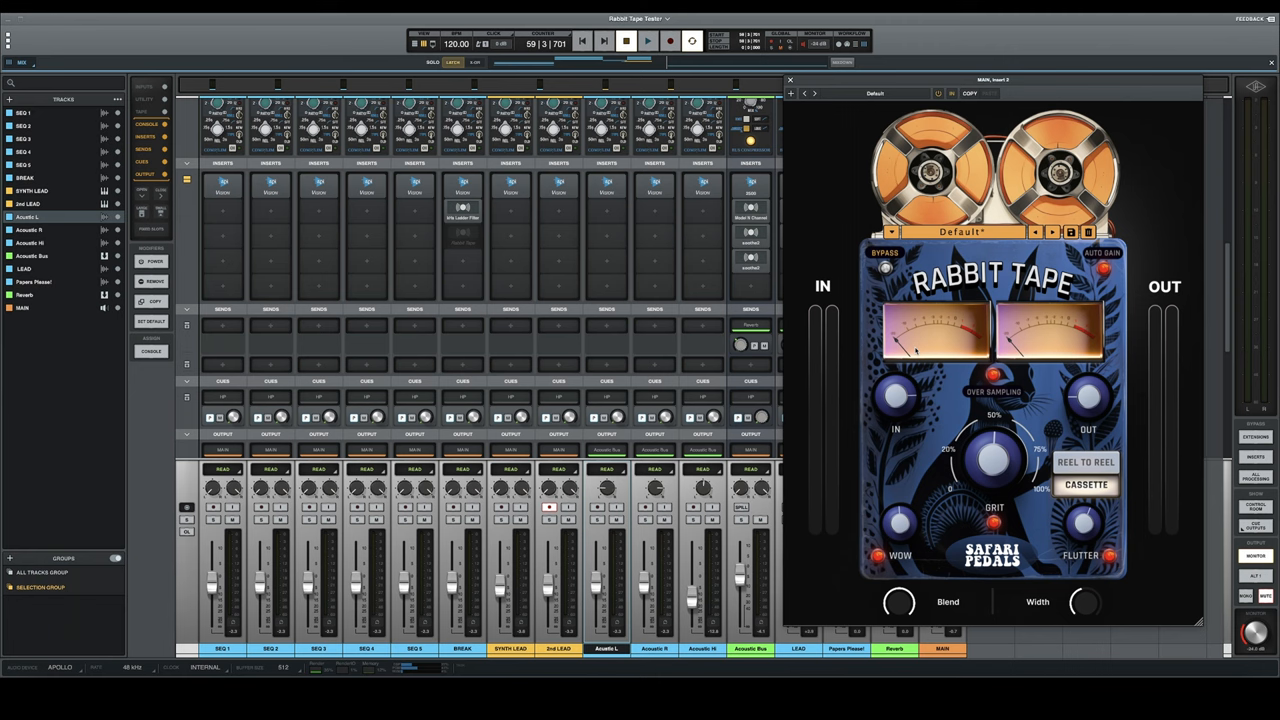
pyautogui.moveTo(1068, 656)
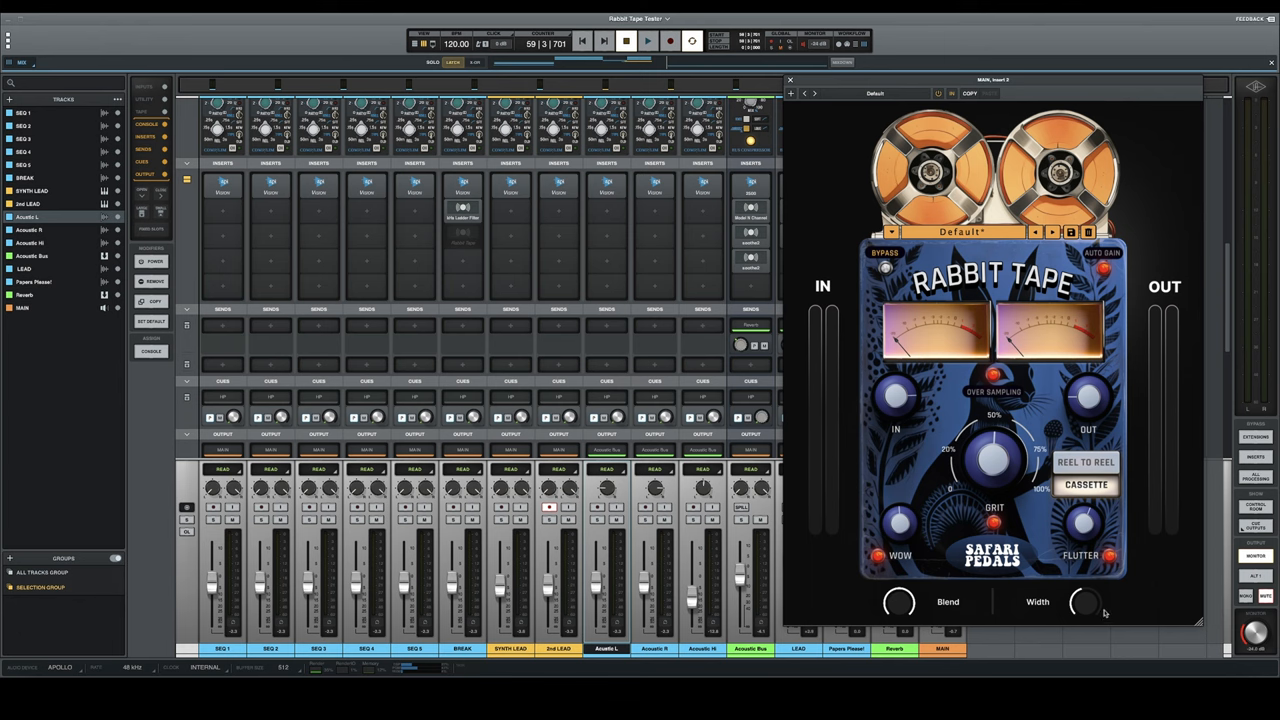
pyautogui.moveTo(924, 482)
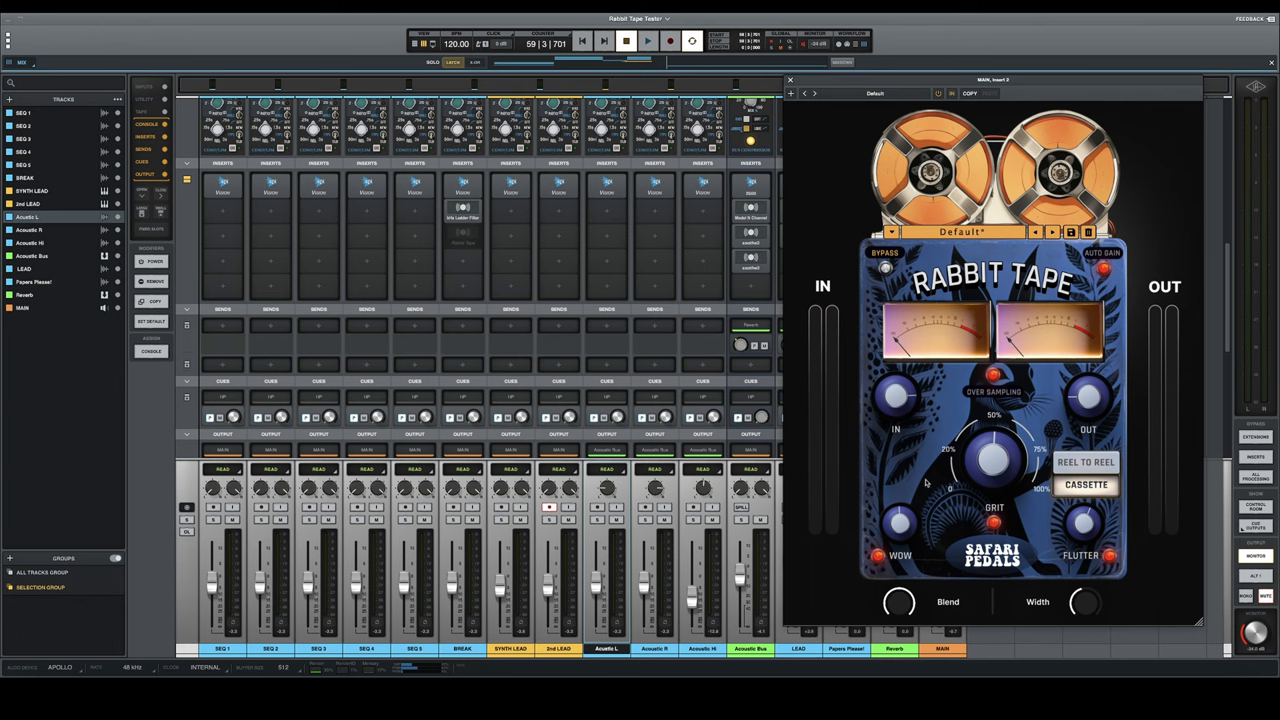